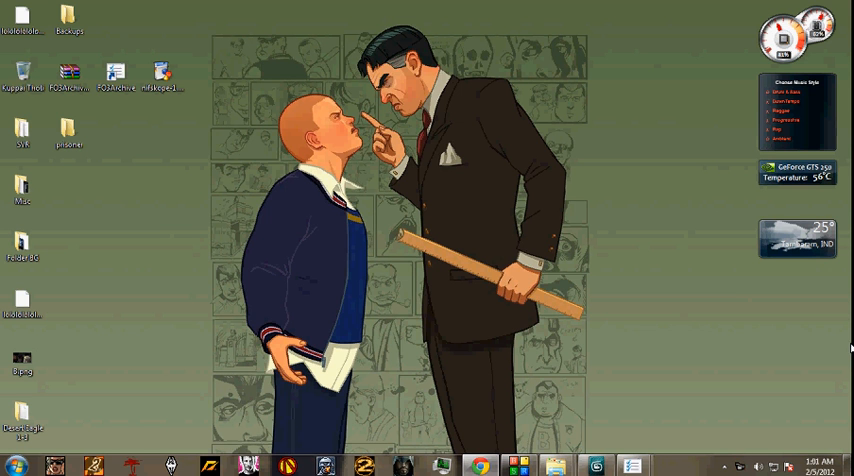
mouse_move(602, 460)
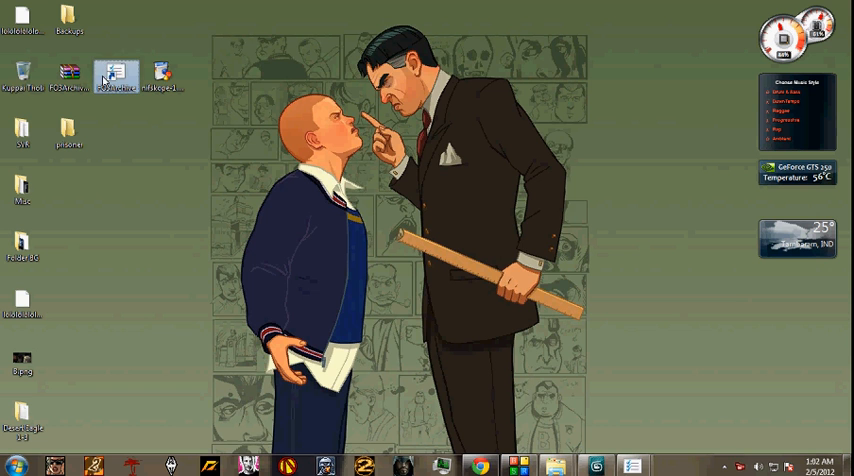
- Launch FO3Archive and pick Skyrim - Meshes.bsa from Skyrim's Data folder to open
double_click(113, 75)
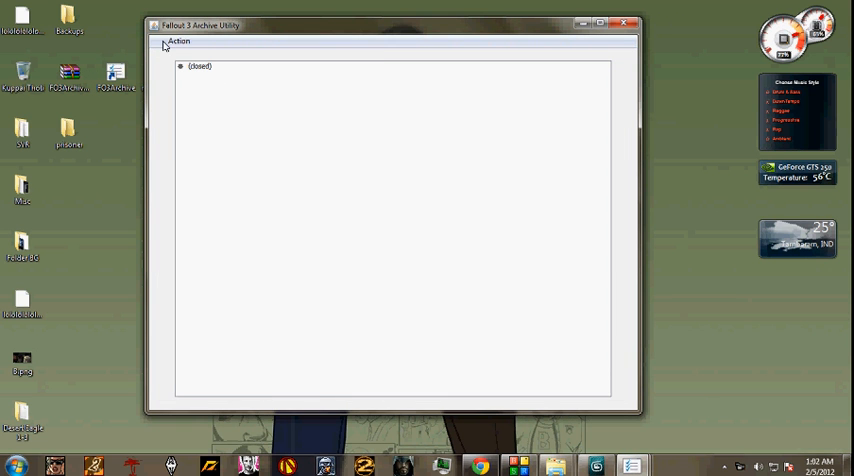
left_click(158, 41)
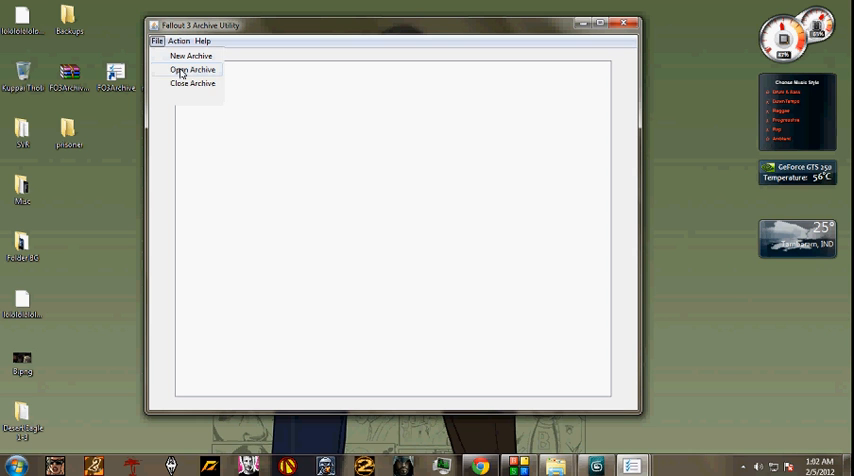
left_click(189, 71)
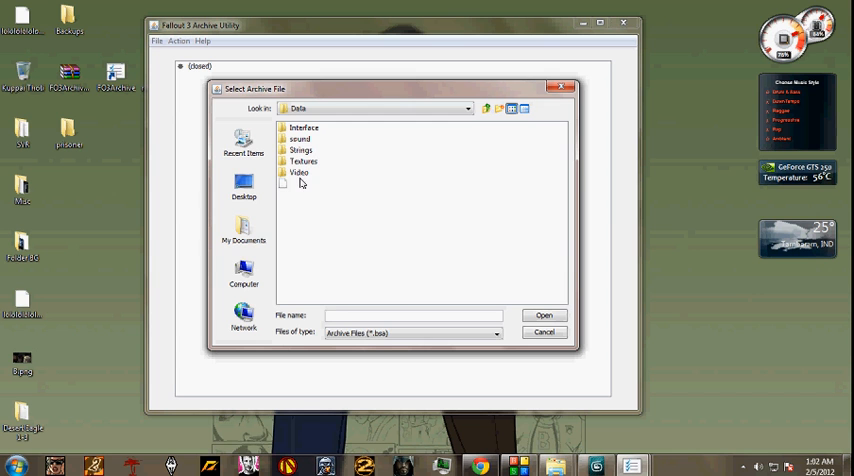
left_click(326, 195)
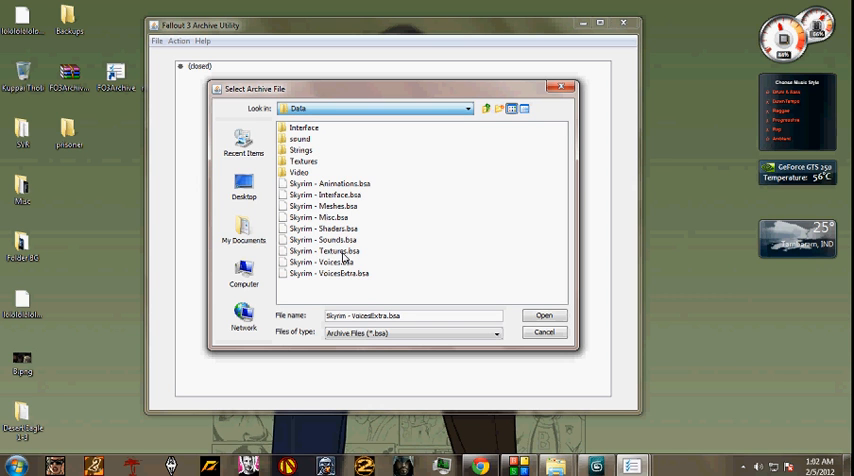
mouse_move(345, 217)
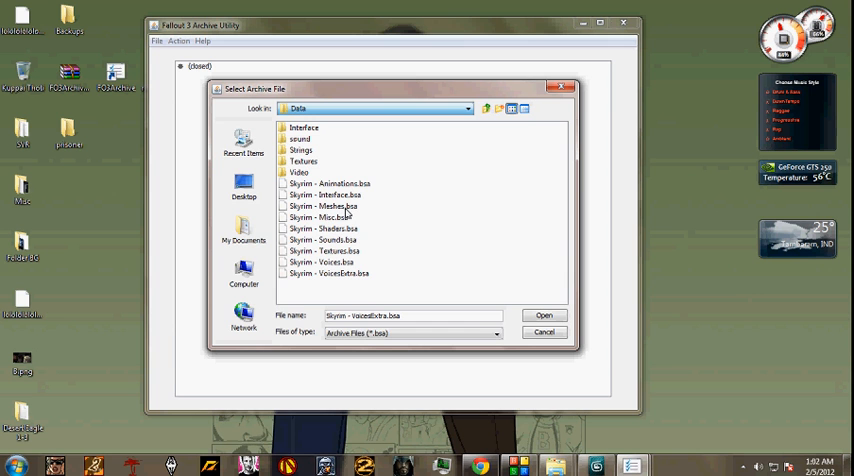
left_click(324, 206)
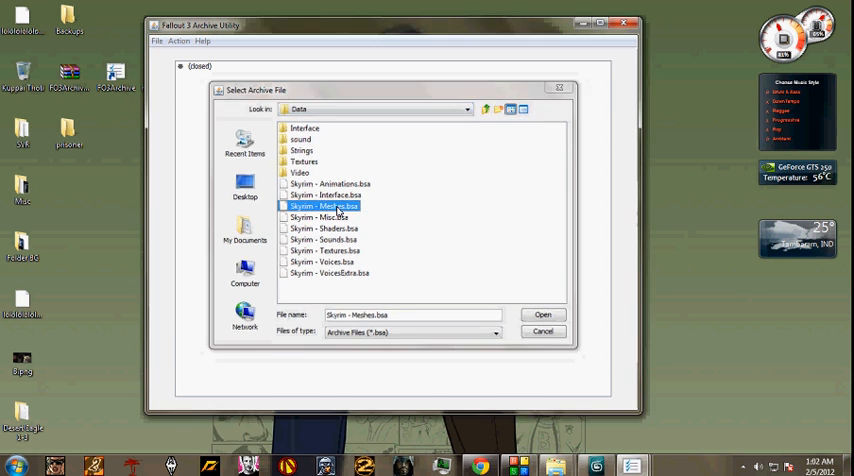
- Open Skyrim - Meshes.bsa and extract 1stpersonebonygreatsword.nif from meshes/weapons/ebony to the Desktop
left_click(542, 314)
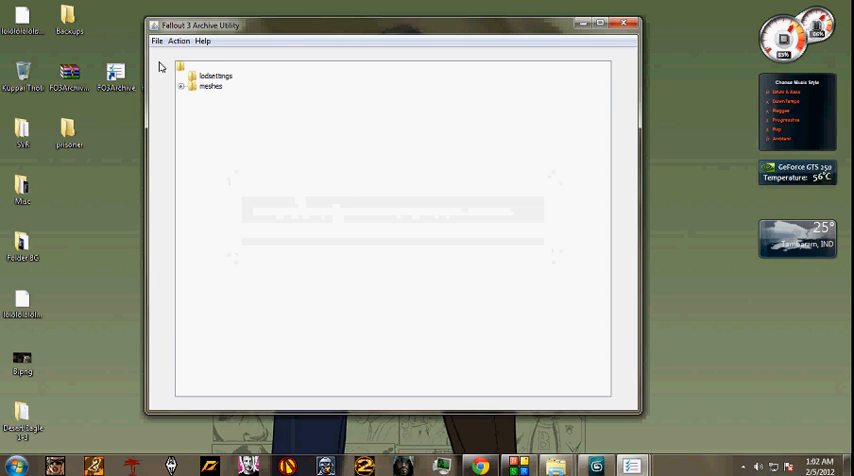
left_click(192, 86)
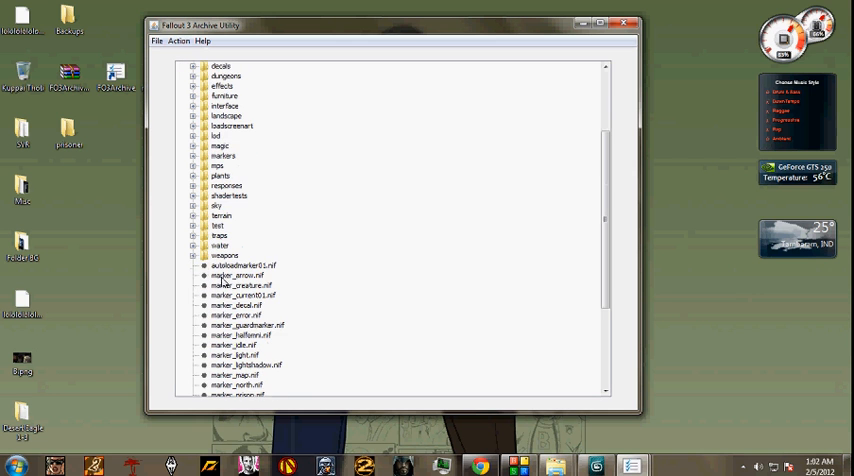
mouse_move(197, 270)
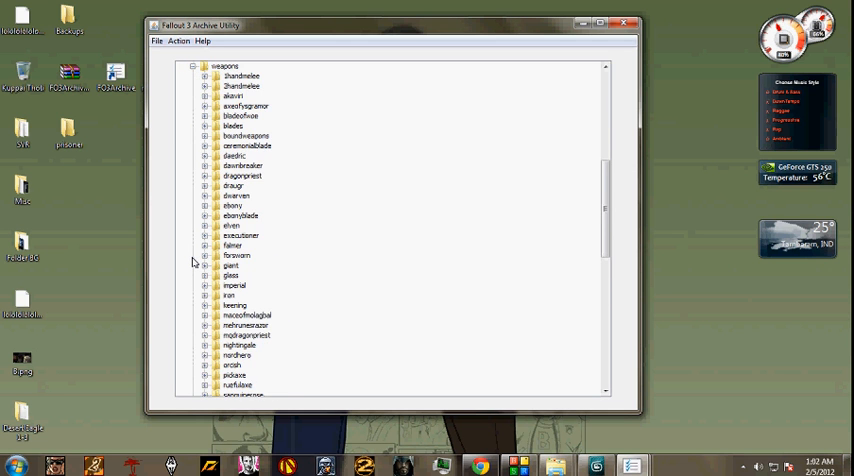
mouse_move(293, 390)
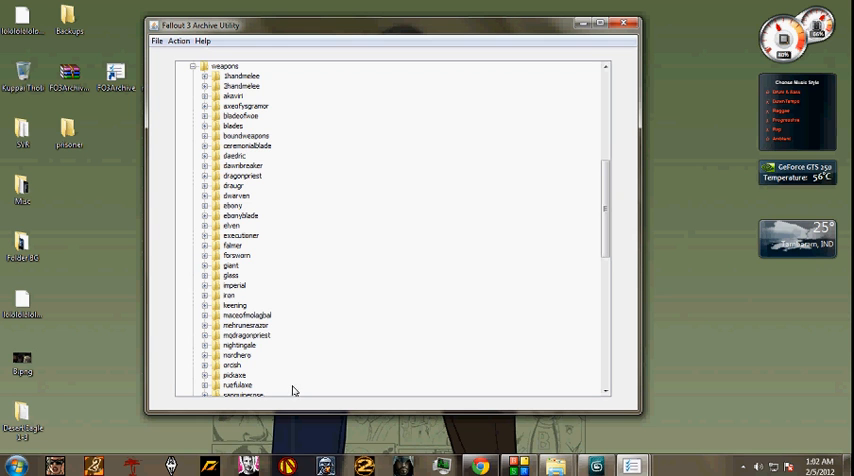
mouse_move(277, 178)
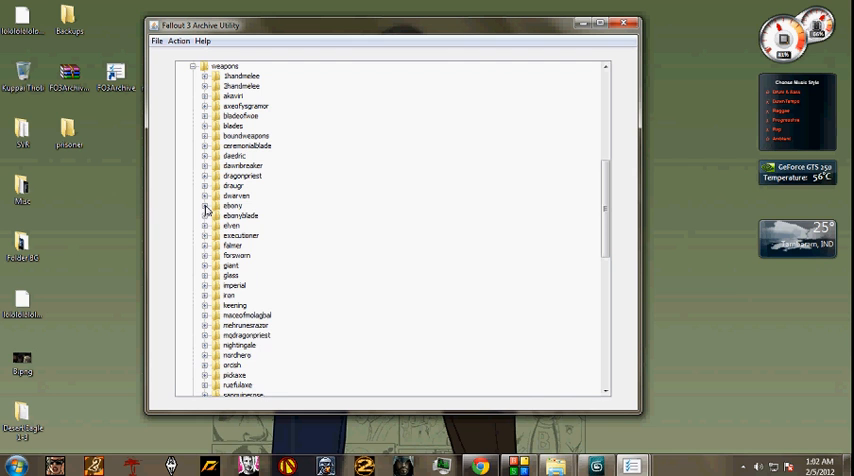
left_click(205, 205)
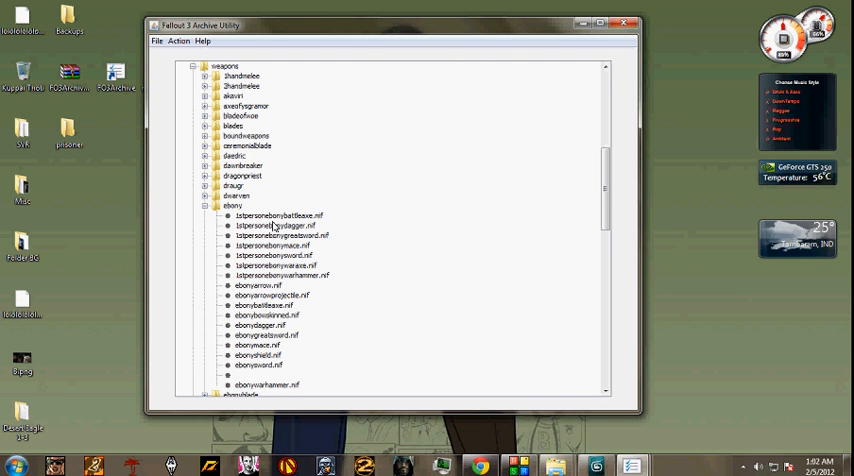
left_click(280, 235)
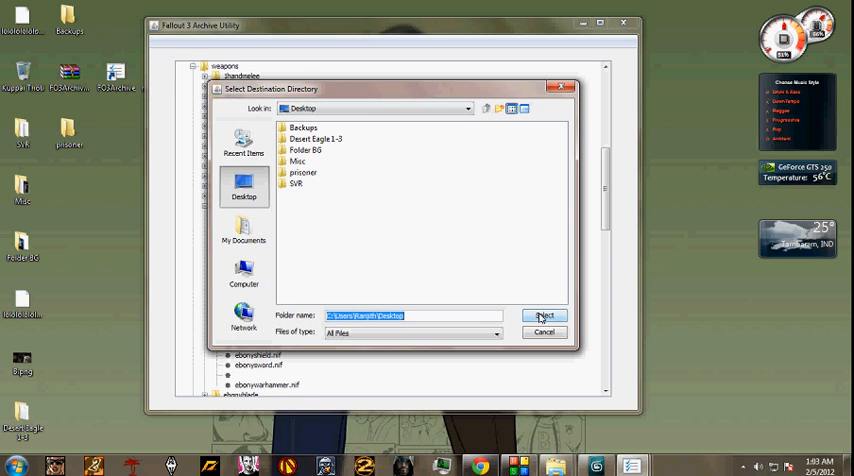
left_click(546, 315)
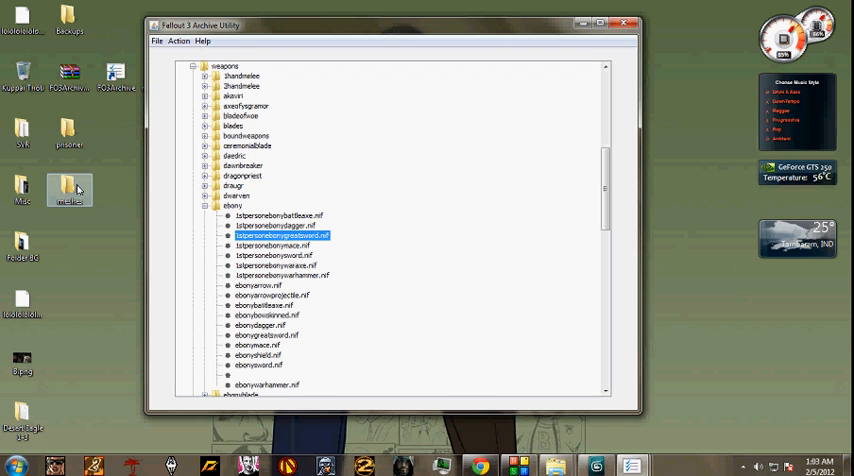
mouse_move(132, 118)
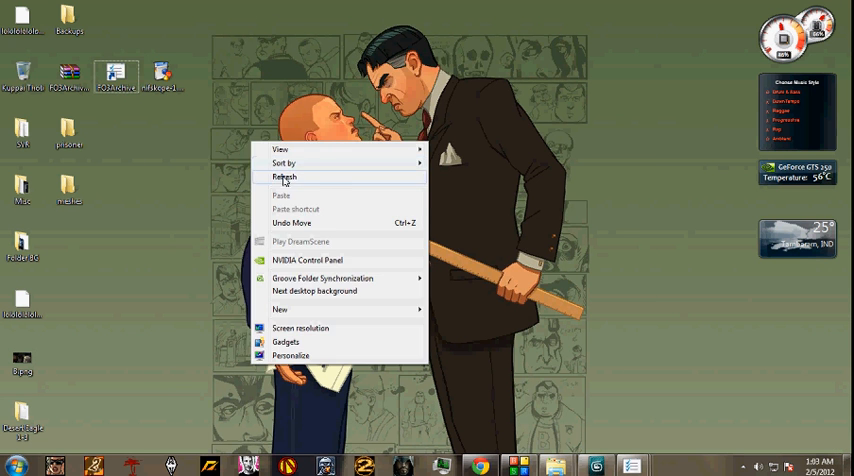
- Browse the extracted desktop folder down to meshes\weapons\ebony
double_click(68, 190)
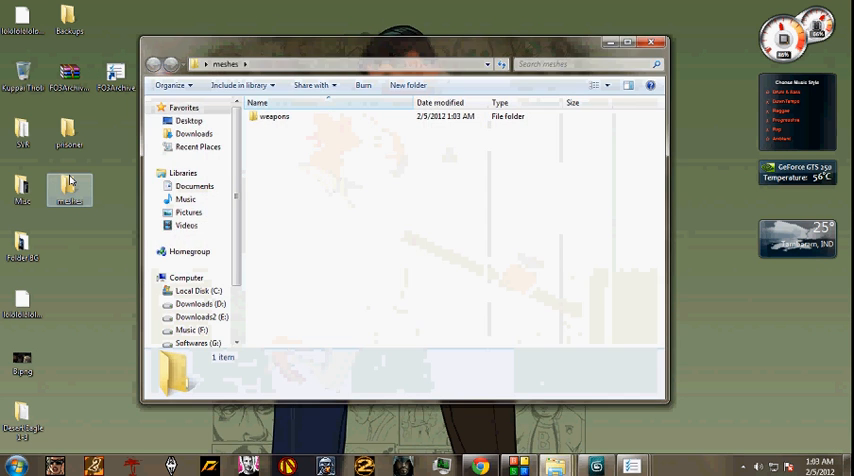
double_click(281, 116)
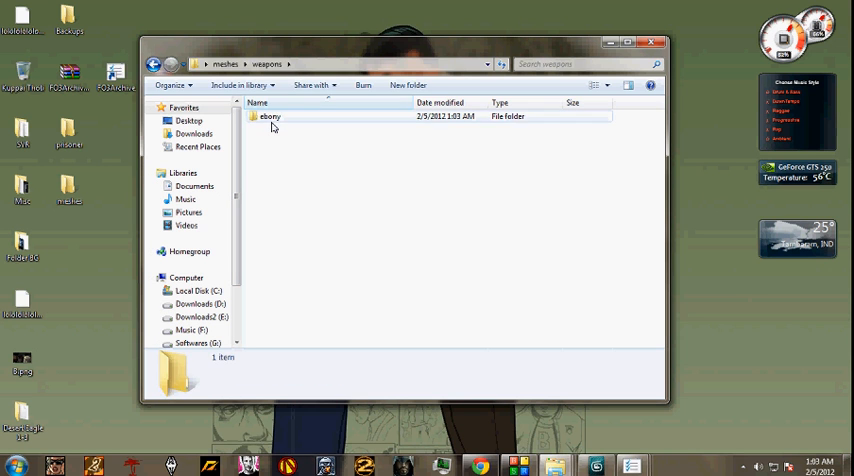
double_click(272, 116)
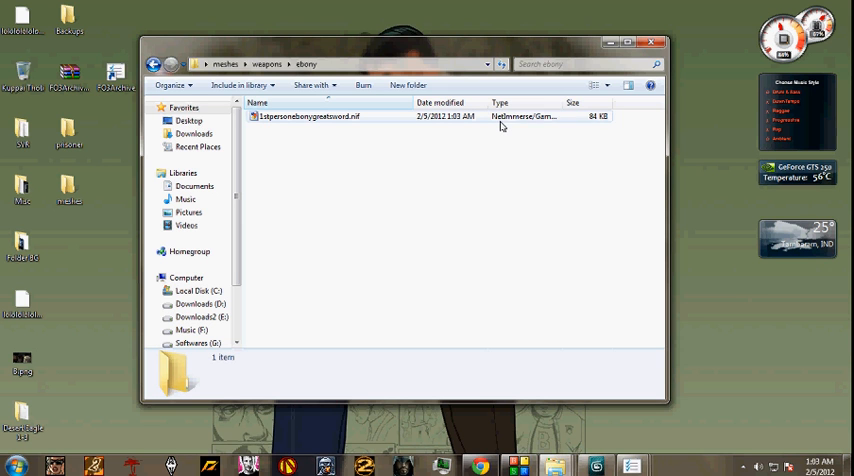
mouse_move(502, 127)
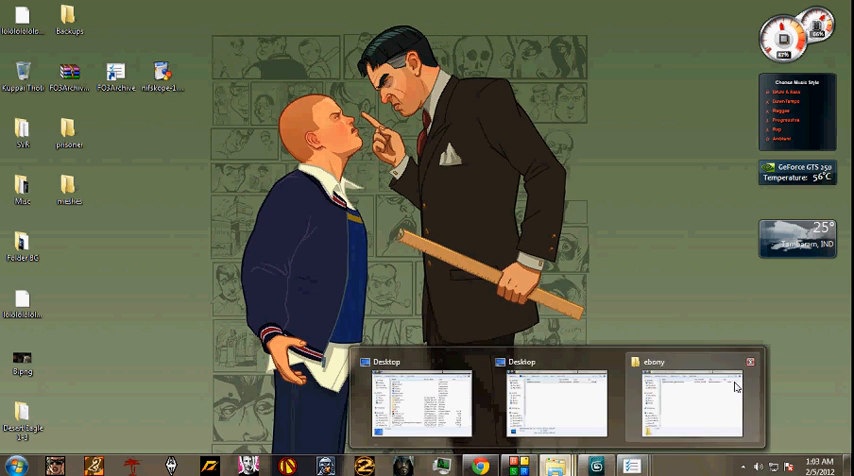
- Set NifSkope.exe as the program that opens 1stpersonebonygreatsword.nif
left_click(687, 400)
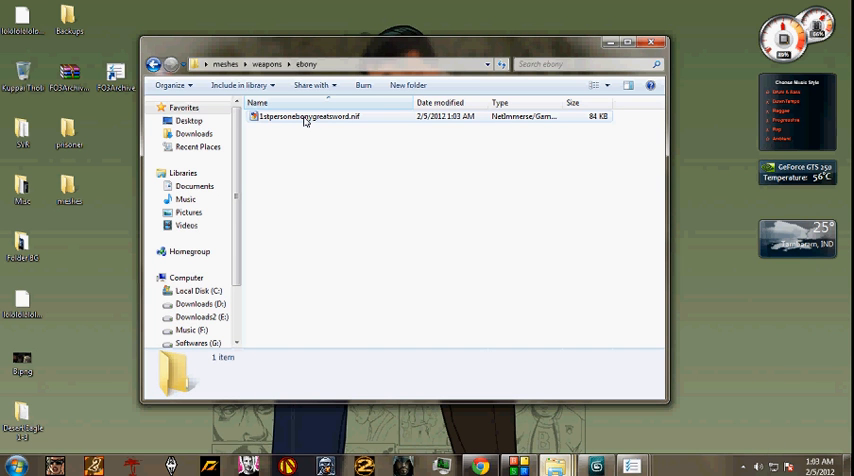
right_click(308, 116)
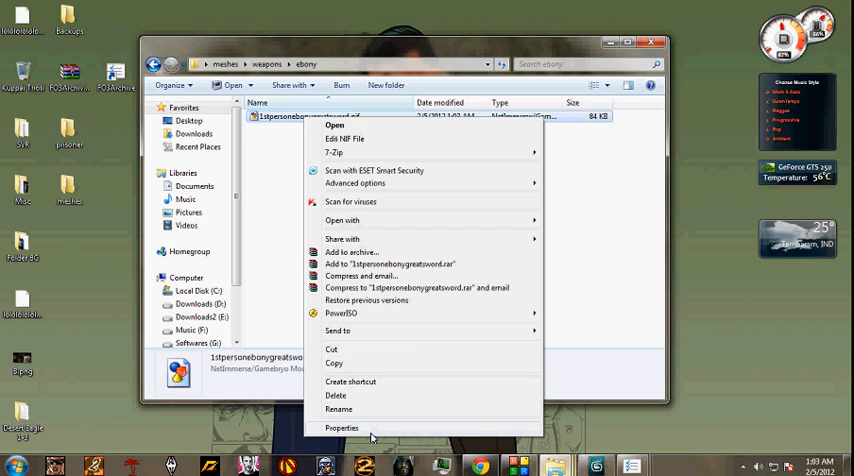
left_click(336, 423)
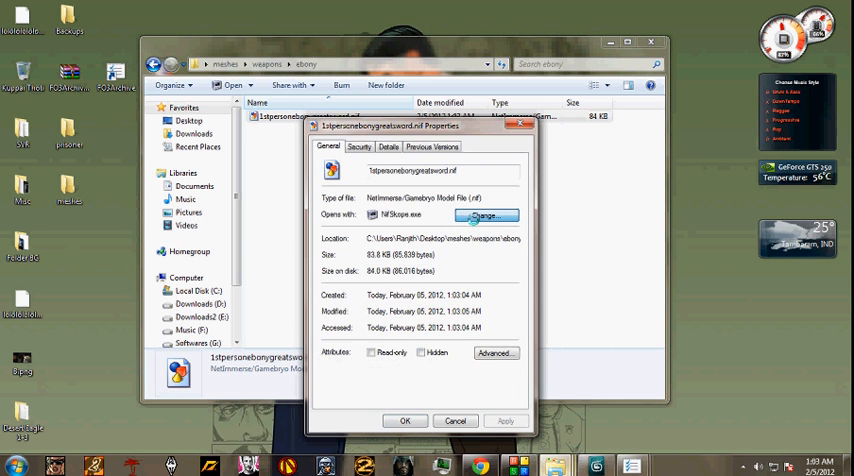
left_click(484, 216)
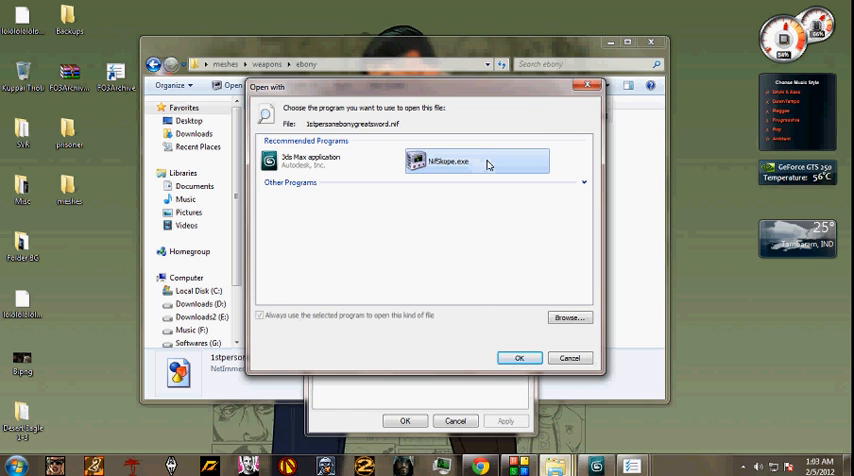
left_click(566, 358)
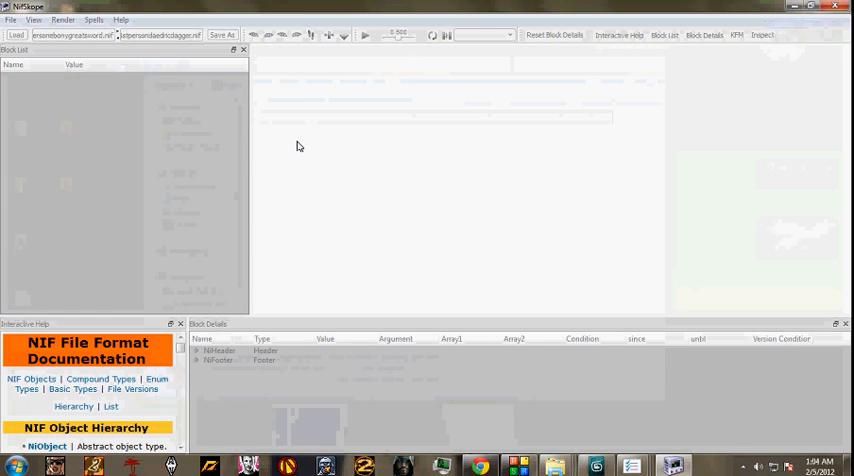
- Export the loaded greatsword mesh from NifSkope as EbonyBlade.obj on the desktop
left_click(14, 33)
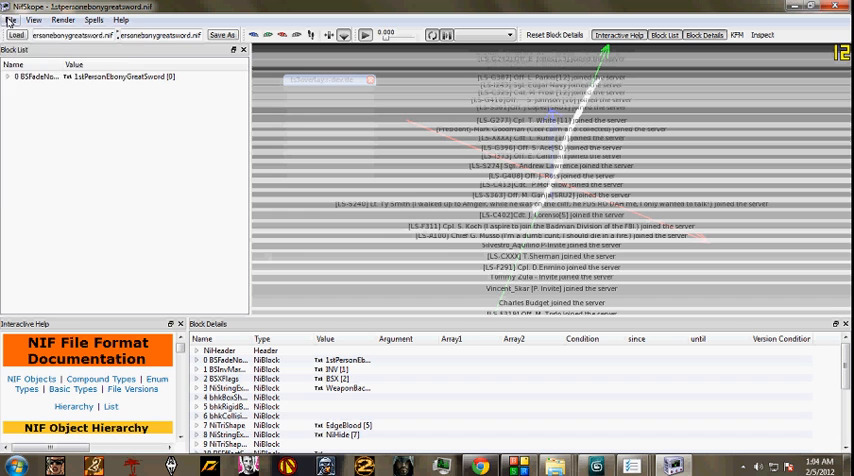
left_click(12, 18)
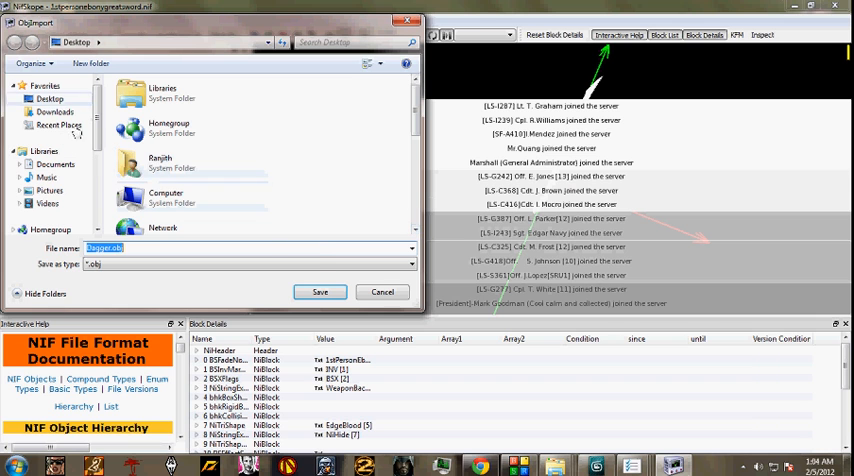
type("E")
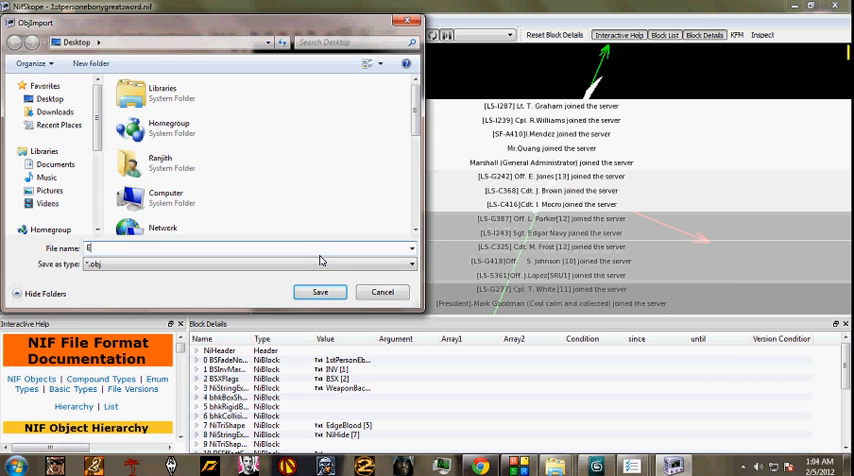
type("EbonyBlade")
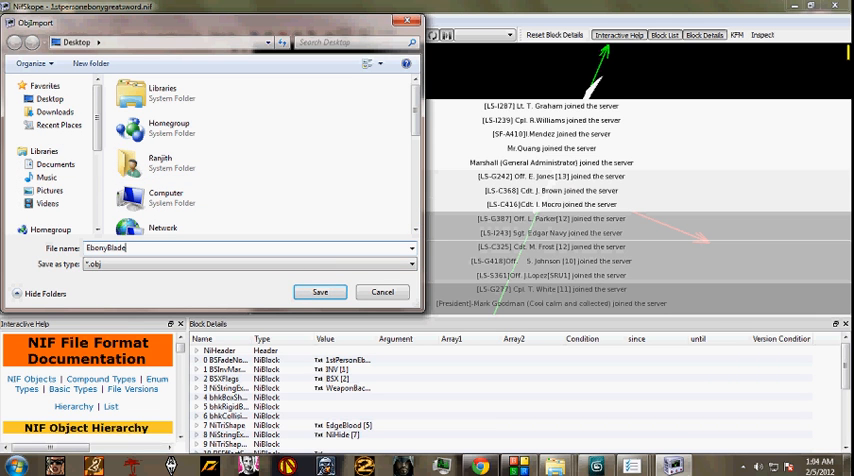
left_click(320, 292)
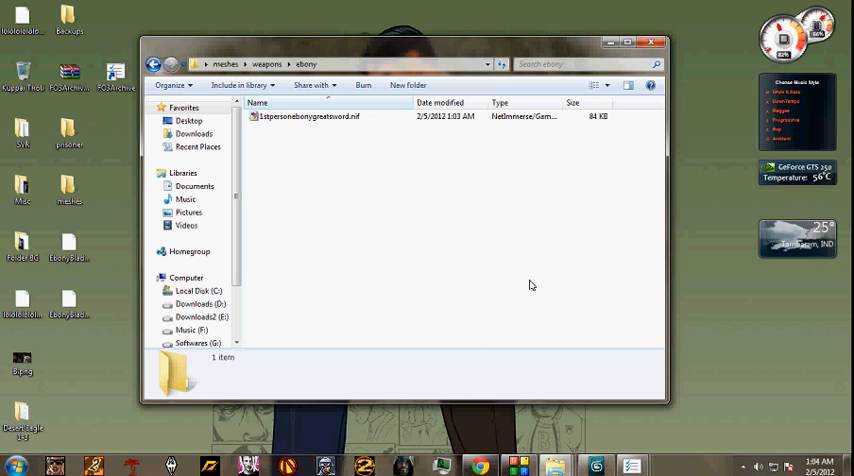
mouse_move(630, 465)
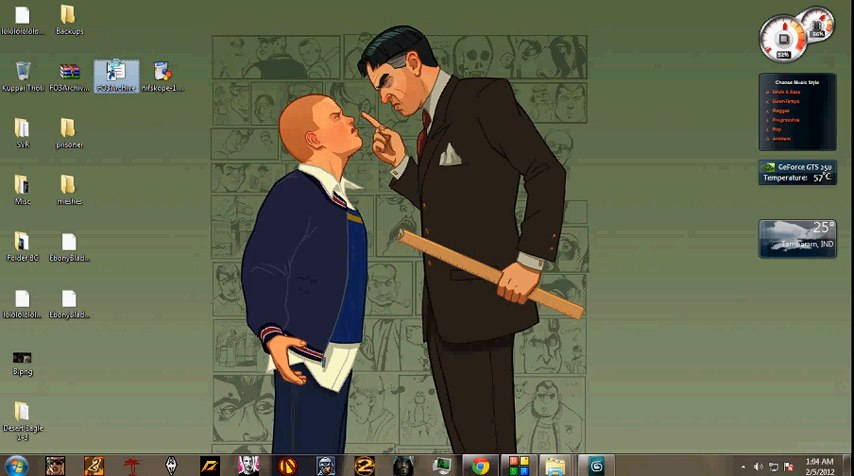
- Launch FO3Archive and open the Skyrim - Textures.bsa archive
double_click(119, 72)
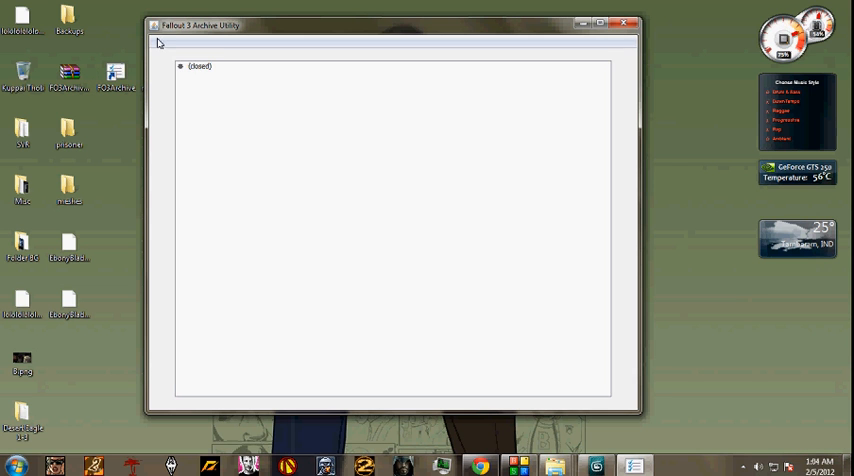
left_click(158, 41)
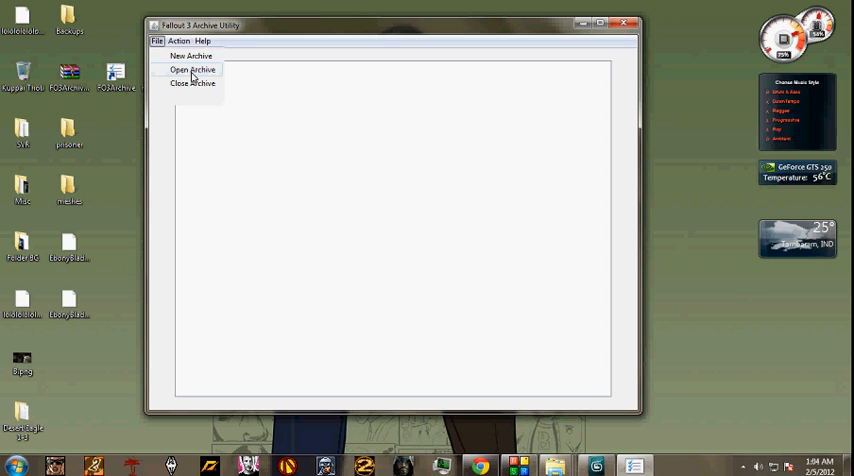
left_click(192, 71)
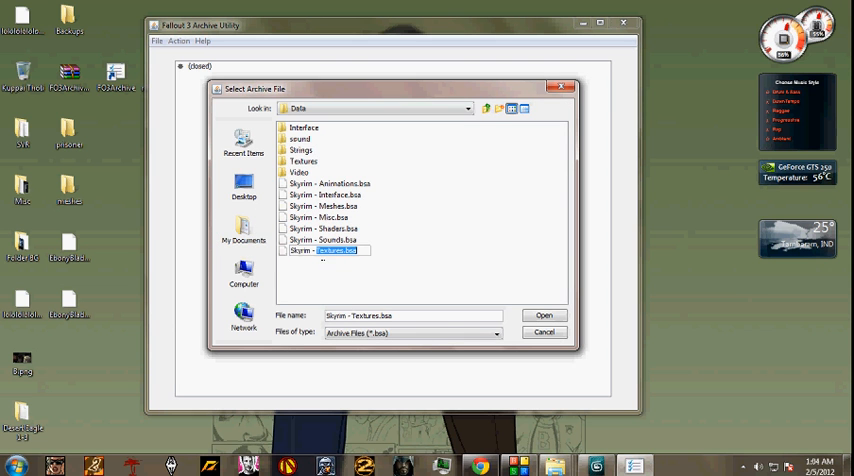
left_click(546, 315)
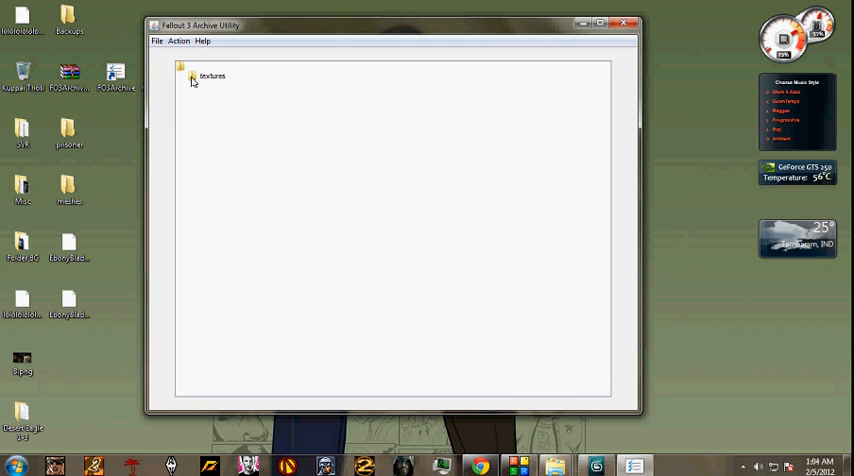
- Extract ebonygreatsword.dds from the textures folder, then close the utility
left_click(192, 80)
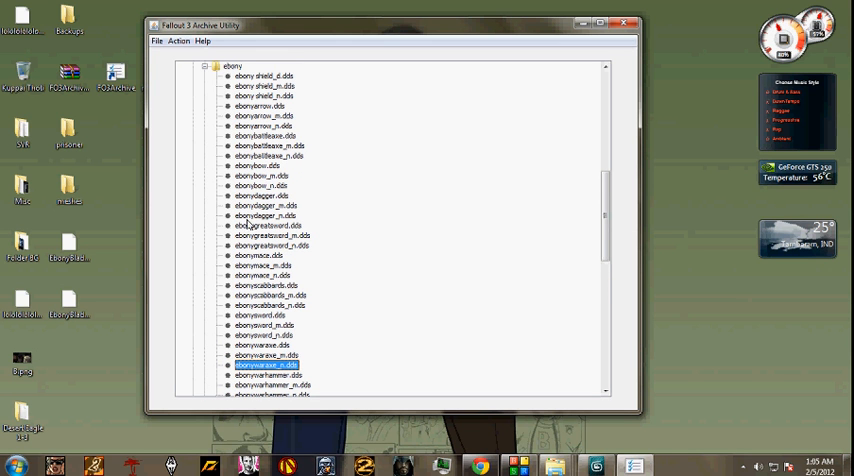
left_click(266, 225)
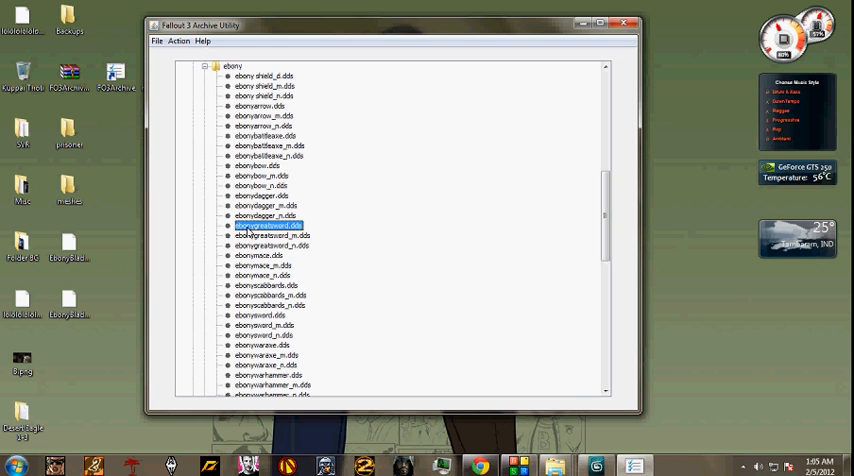
mouse_move(208, 42)
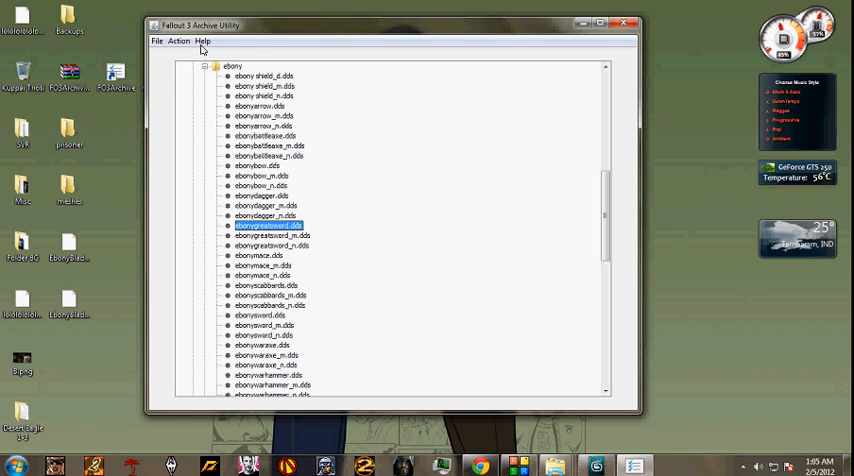
left_click(182, 42)
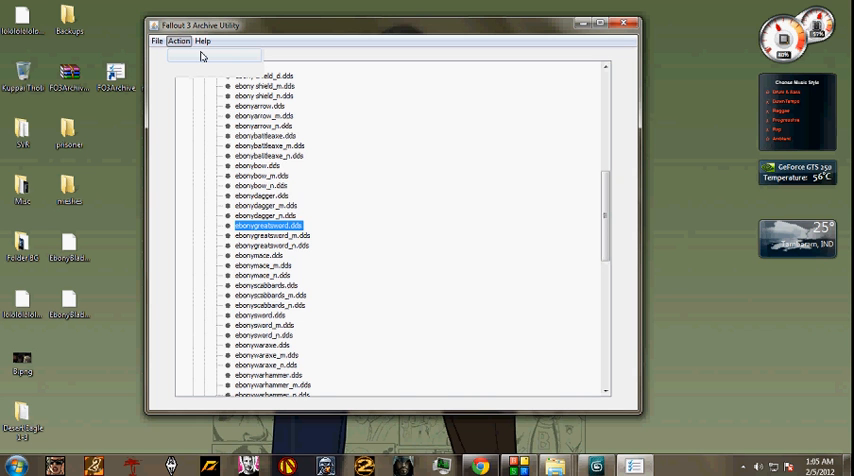
left_click(182, 42)
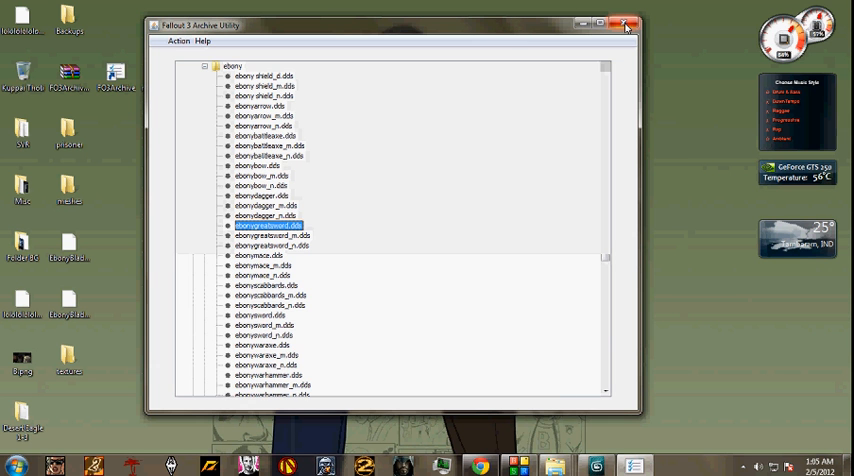
left_click(621, 22)
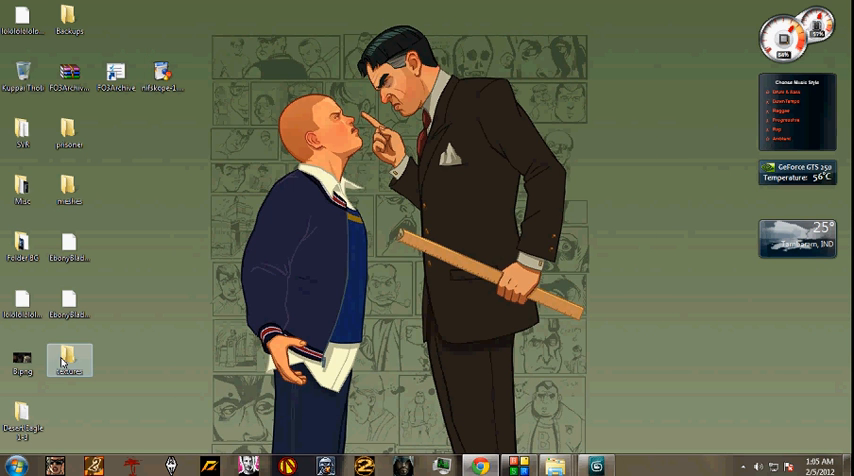
- Open ebonygreatsword.dds from the desktop textures\weapons\ebony folder in Photoshop
double_click(68, 357)
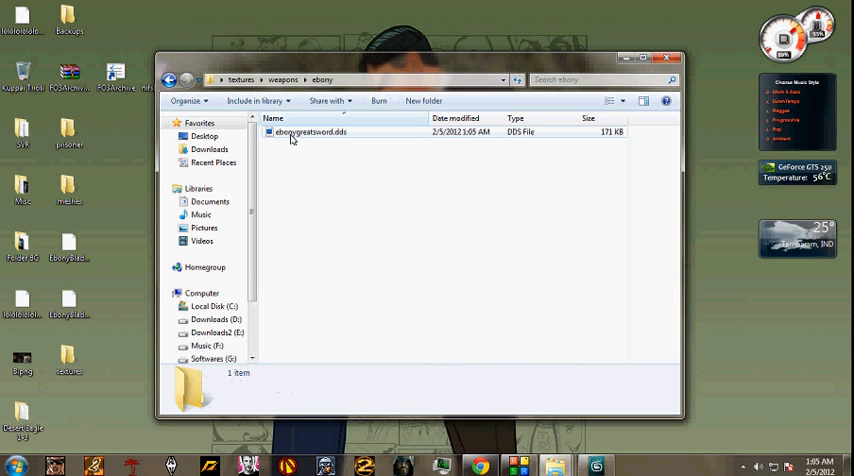
left_click(310, 132)
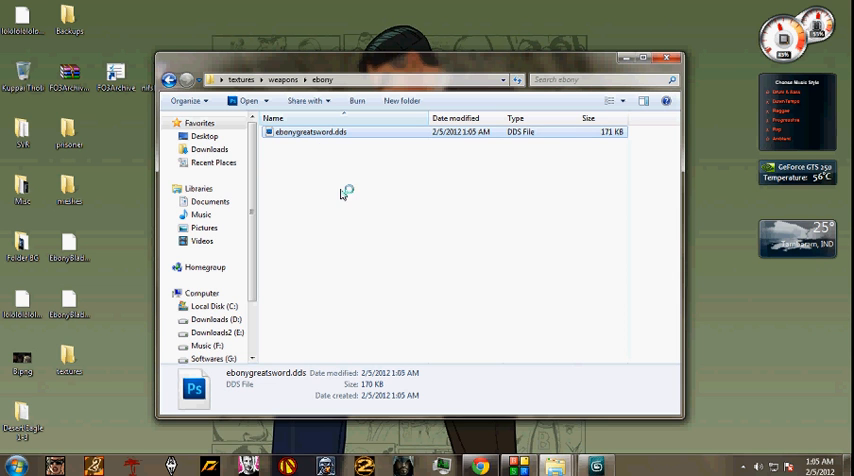
double_click(311, 131)
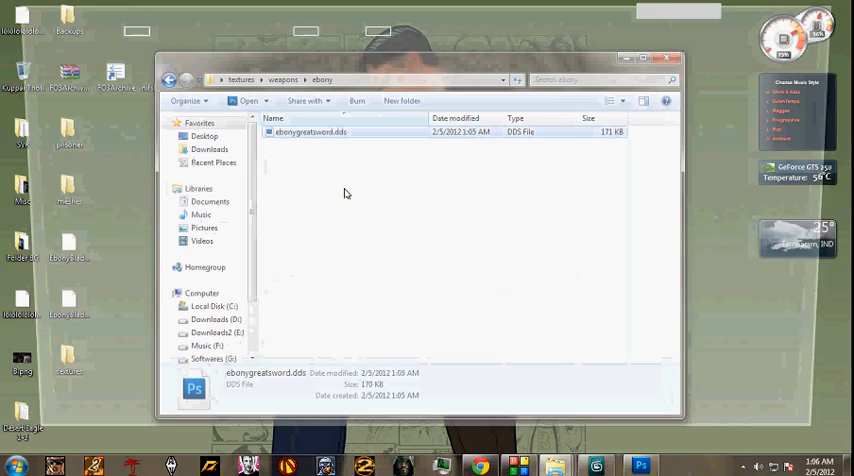
- Load the DDS with default settings and save it as non-interlaced ebonygreatsword.png
double_click(305, 131)
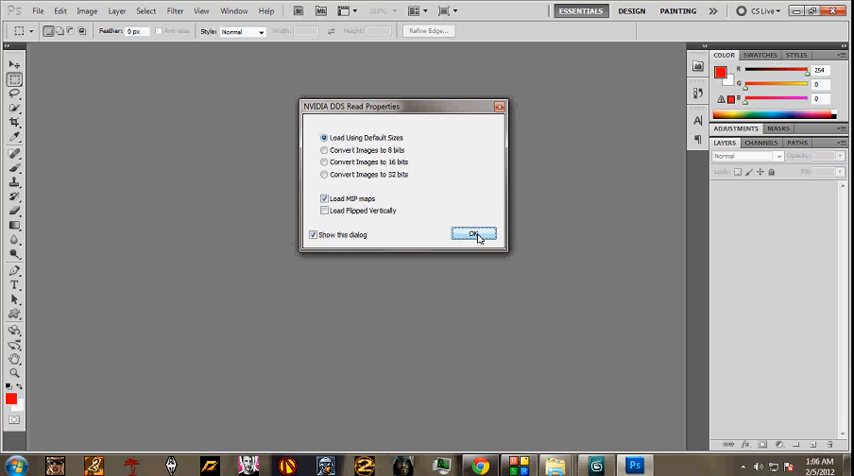
left_click(475, 234)
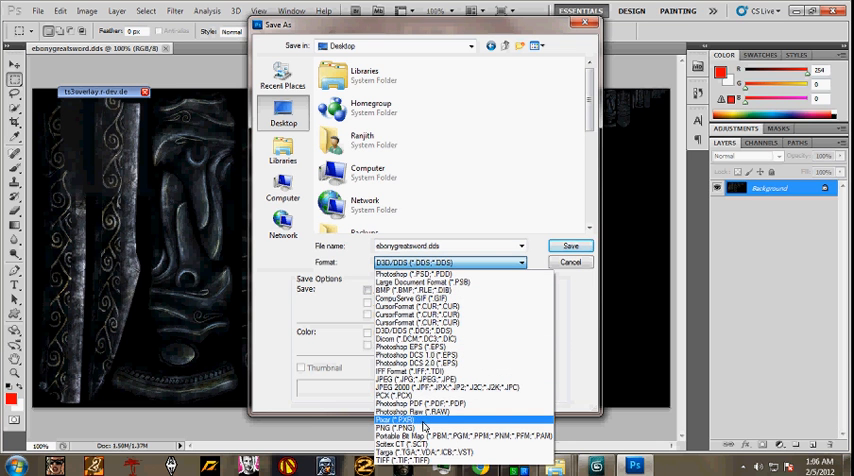
left_click(412, 424)
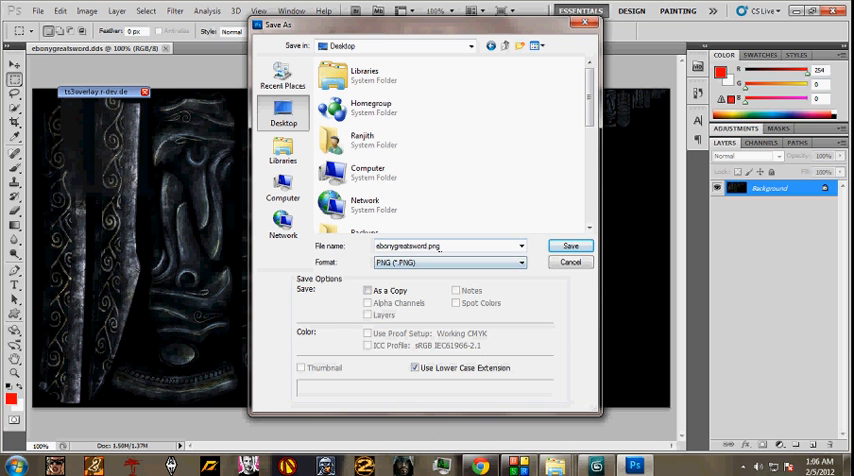
left_click(568, 246)
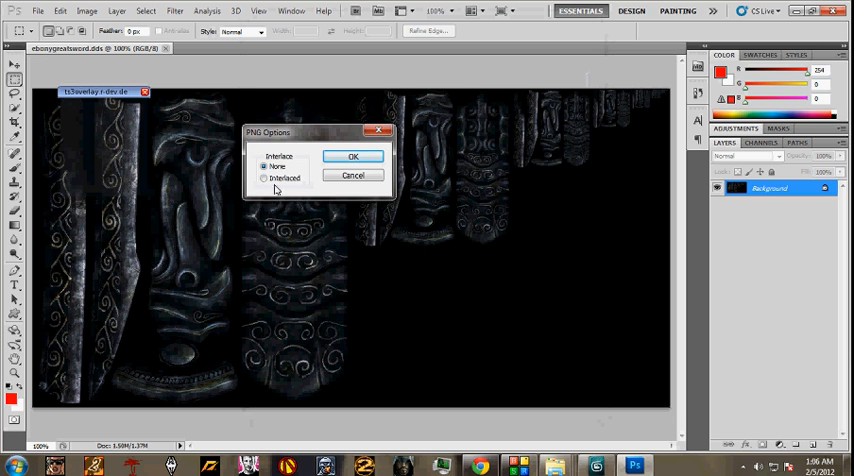
left_click(352, 156)
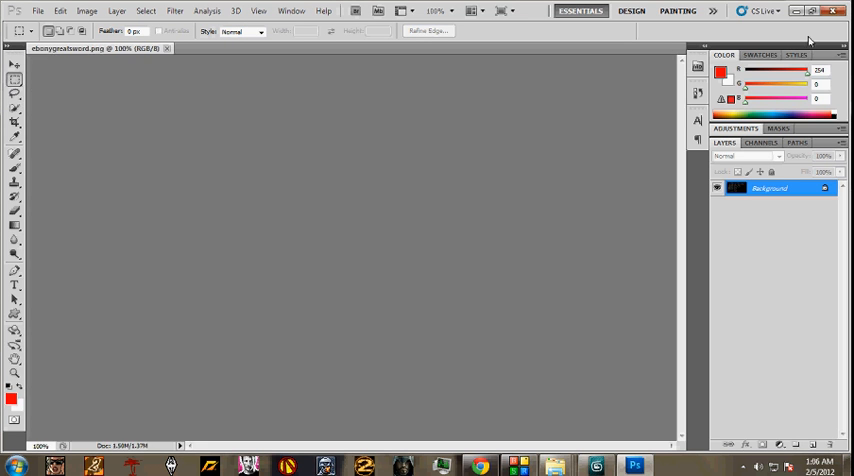
- Cut the left 501x512 texture region into a new image and begin saving it
left_click(816, 12)
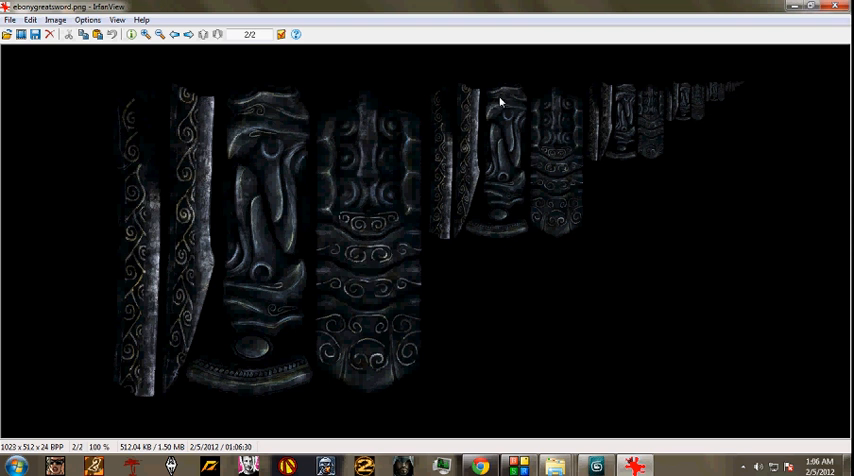
mouse_move(420, 101)
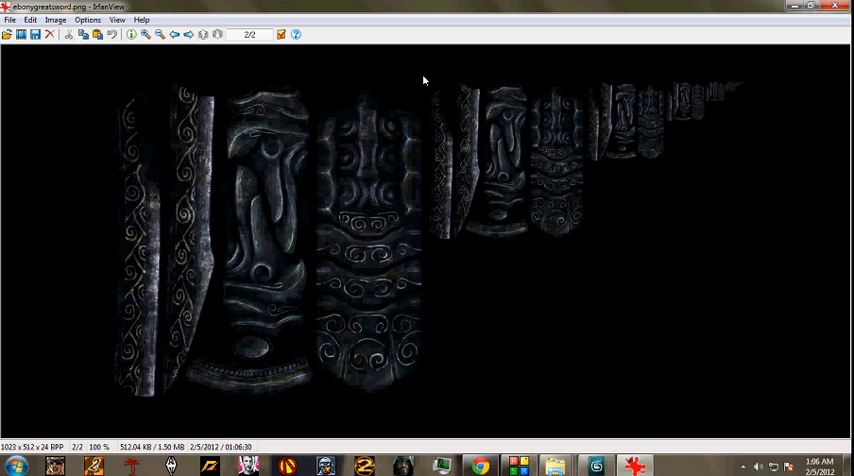
left_click_drag(108, 80, 420, 400)
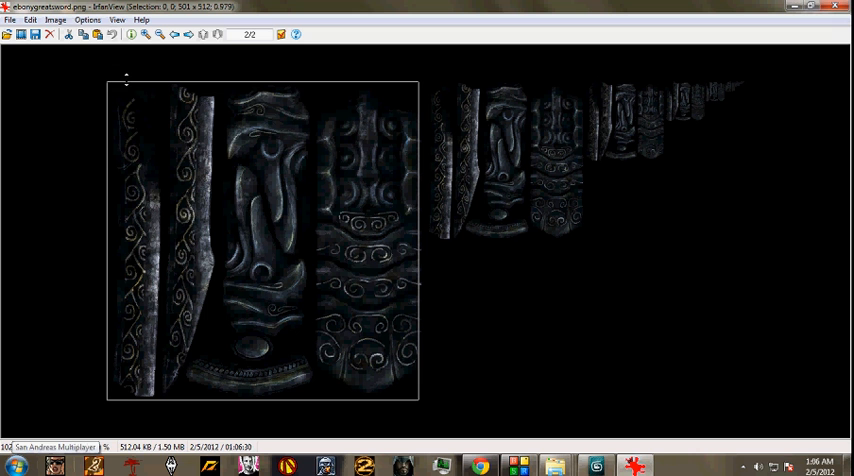
mouse_move(67, 48)
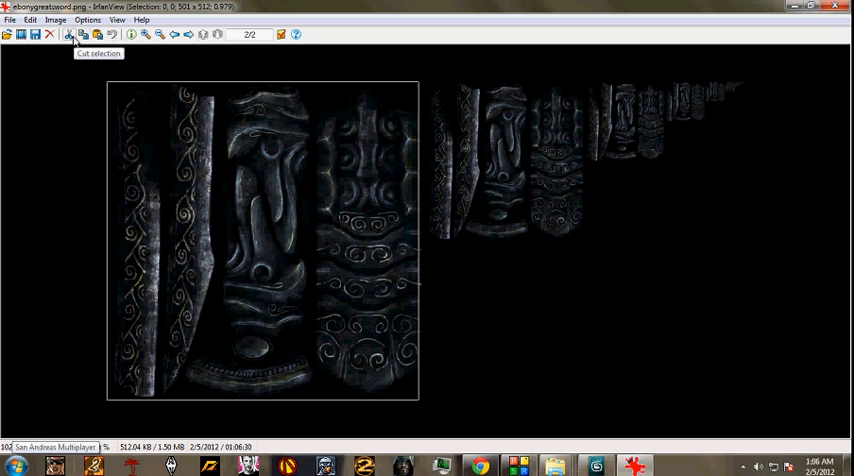
left_click(69, 47)
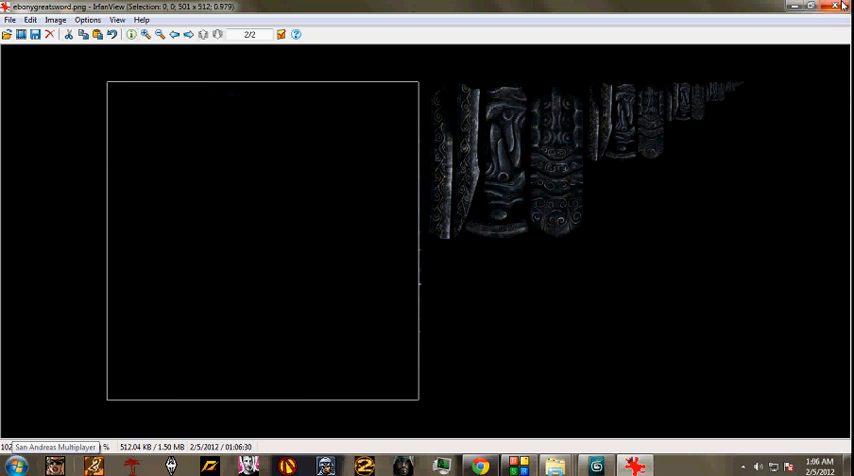
left_click(841, 11)
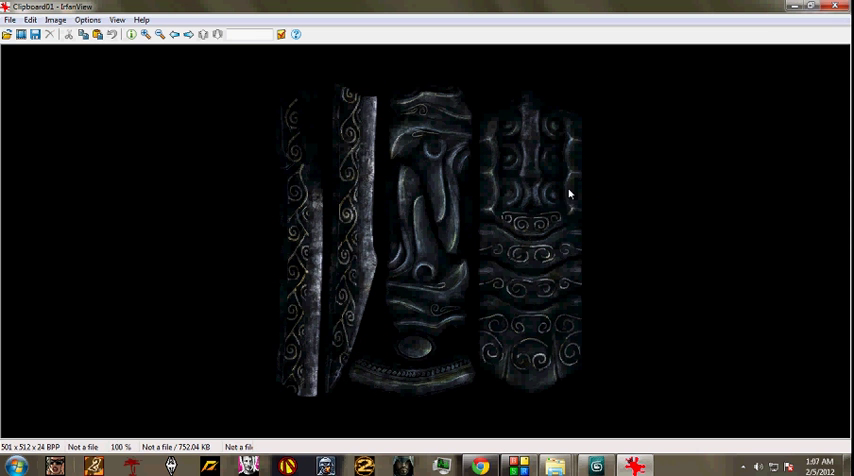
left_click(11, 20)
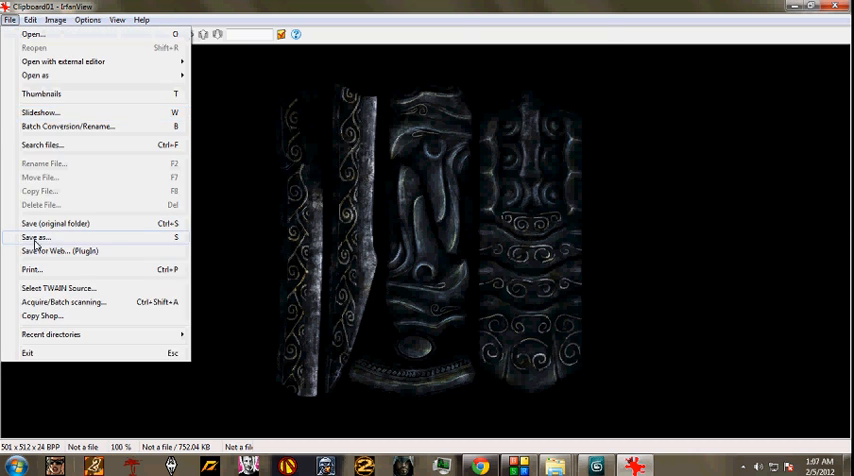
left_click(35, 236)
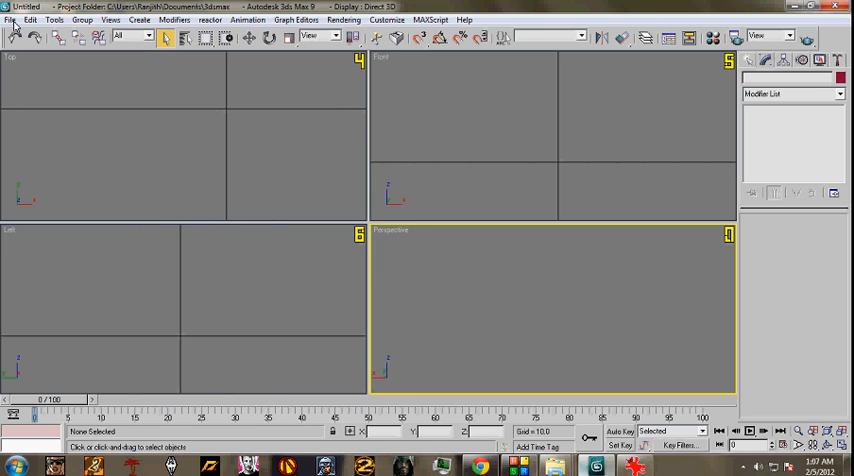
- Import EbonyBlade.obj with only the default group, then close 3ds Max without saving
left_click(9, 18)
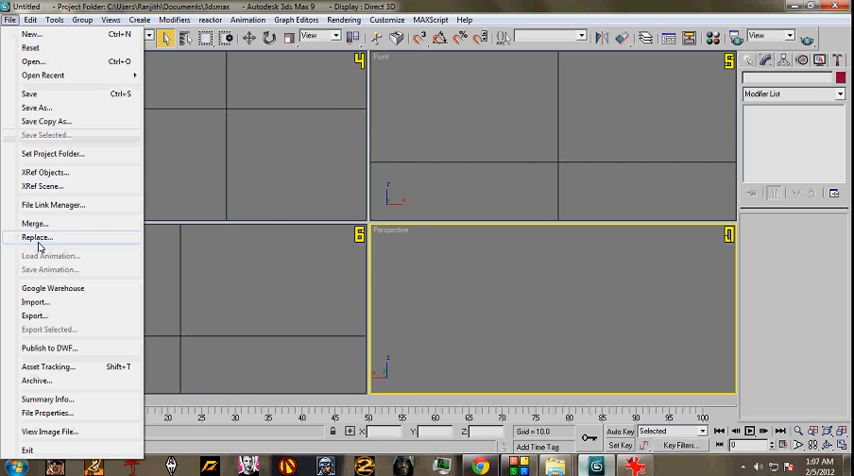
left_click(37, 301)
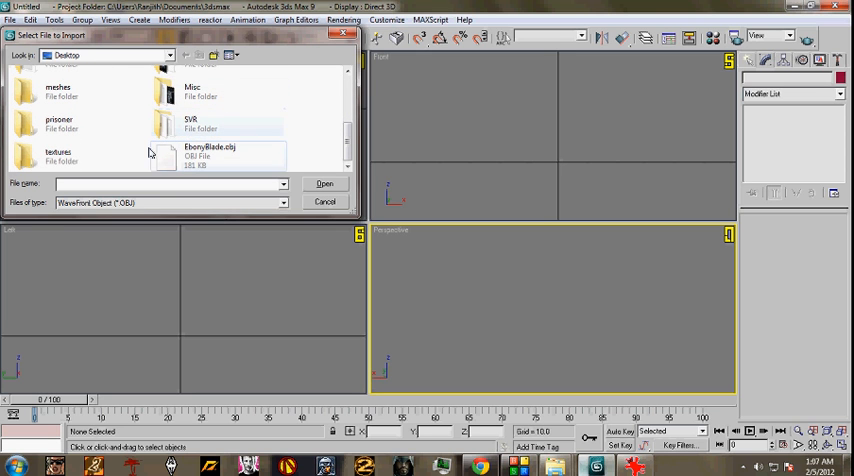
mouse_move(190, 171)
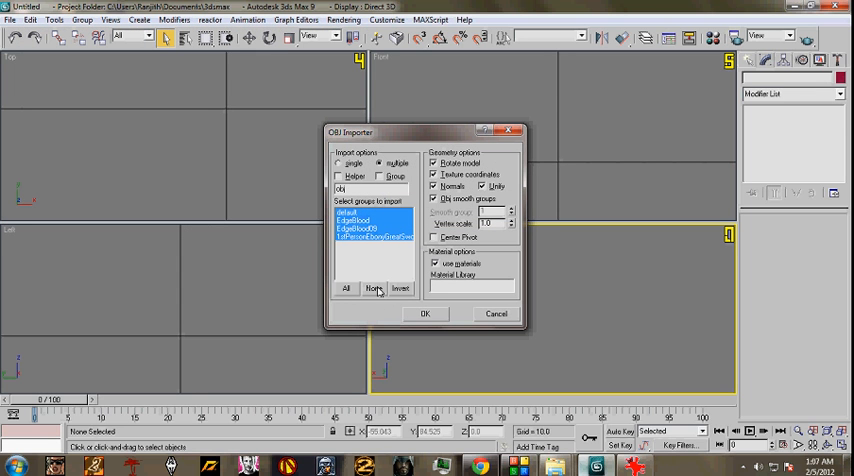
left_click(372, 289)
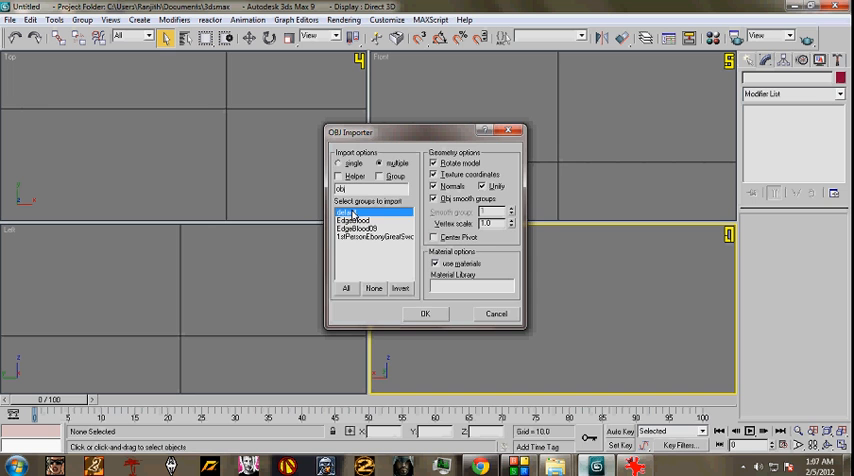
left_click(426, 313)
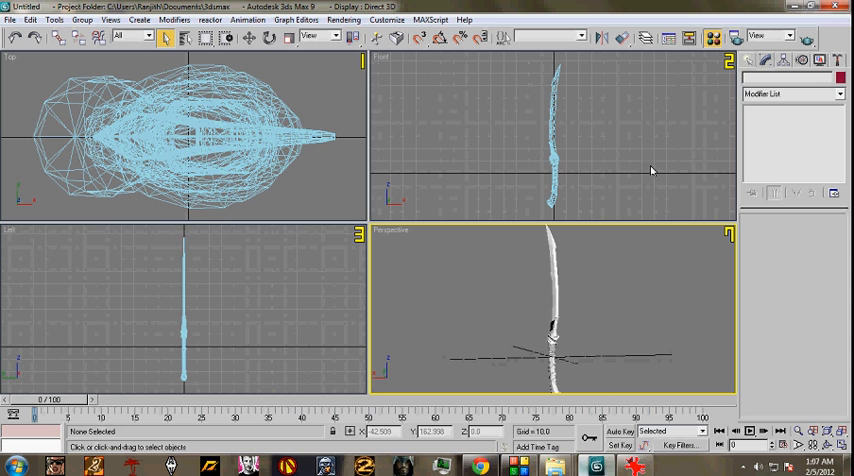
left_click(678, 37)
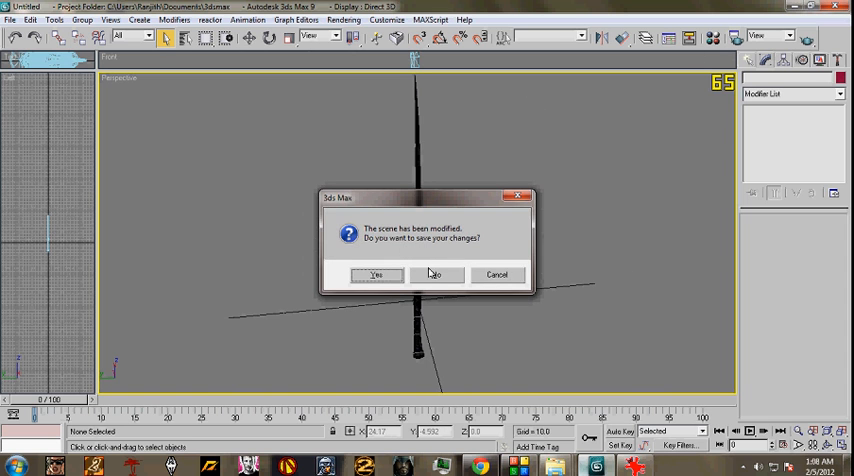
left_click(437, 274)
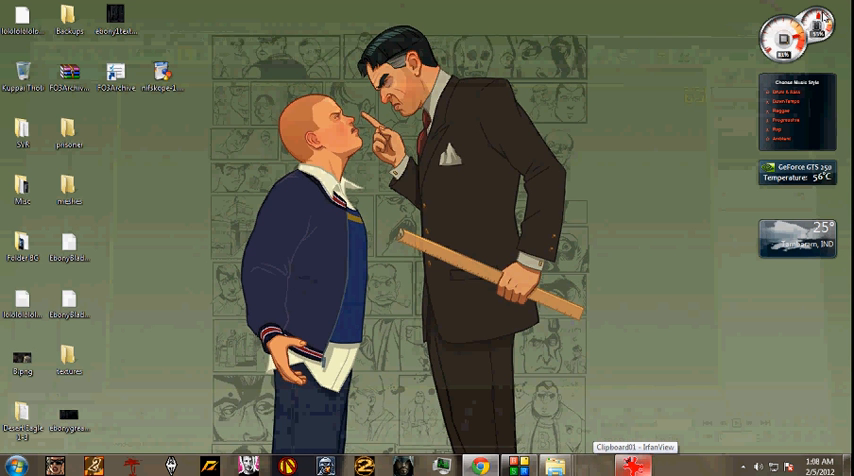
- Switch to the ebony Explorer window and open 1stpersonebonygreatsword.nif
left_click(164, 77)
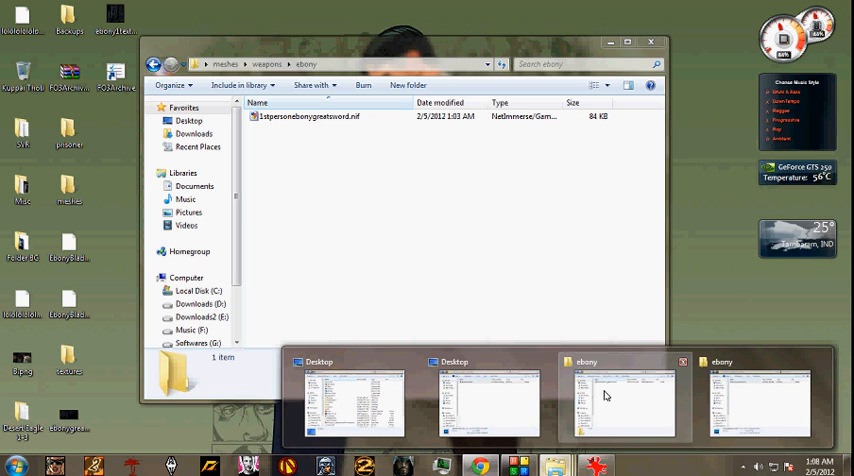
left_click(310, 128)
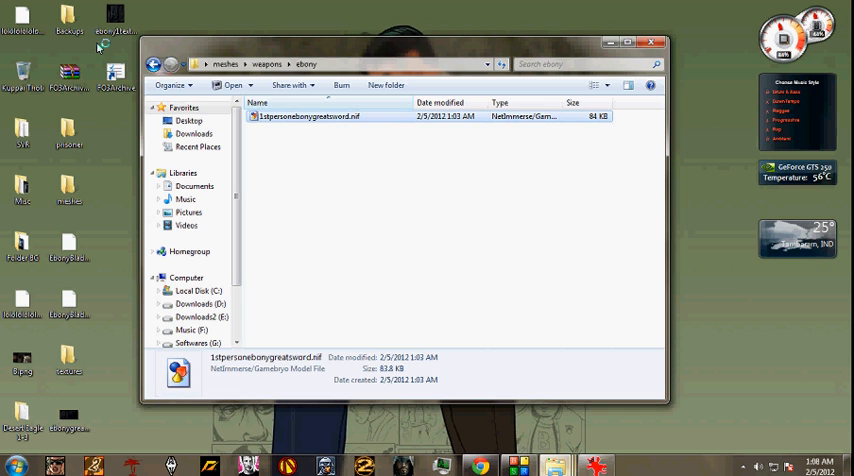
double_click(300, 124)
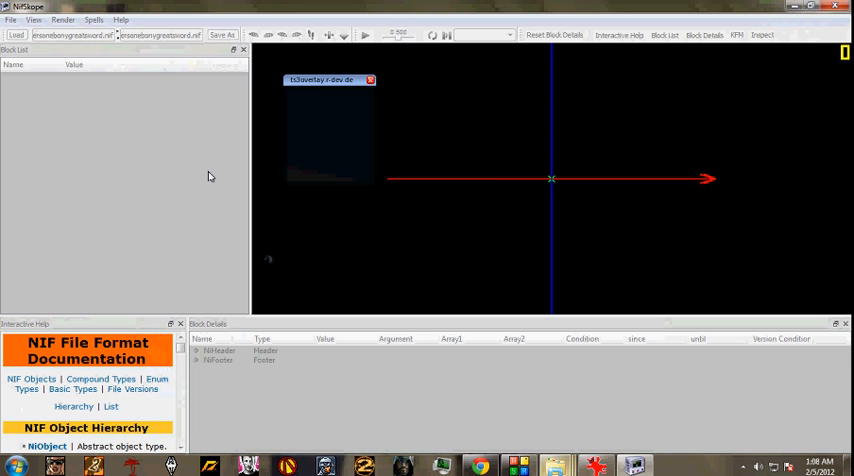
- Show the Import .3DS and Import .OBJ options for the loaded ebony greatsword NIF
left_click(14, 34)
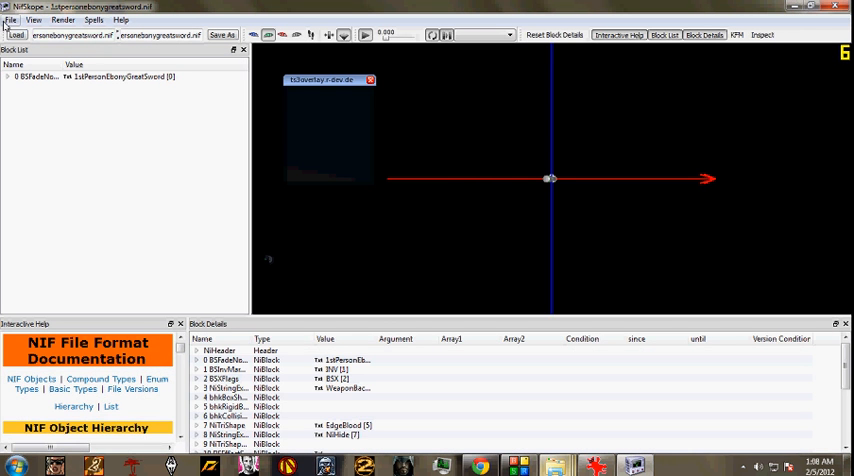
left_click(14, 20)
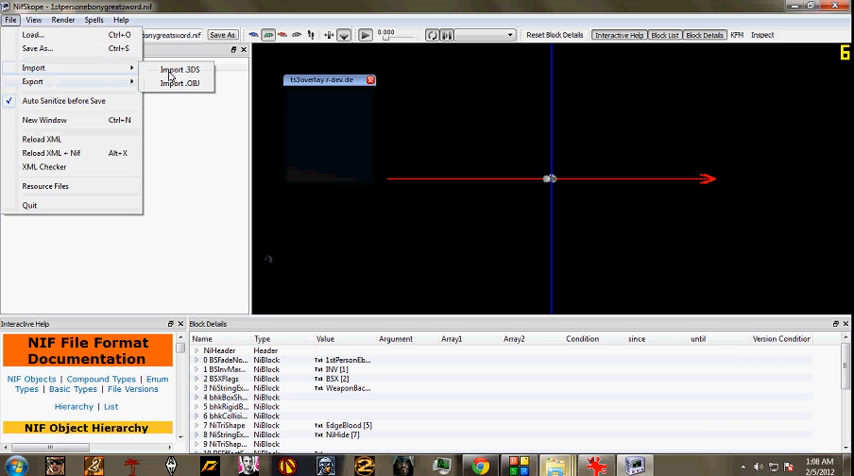
mouse_move(185, 85)
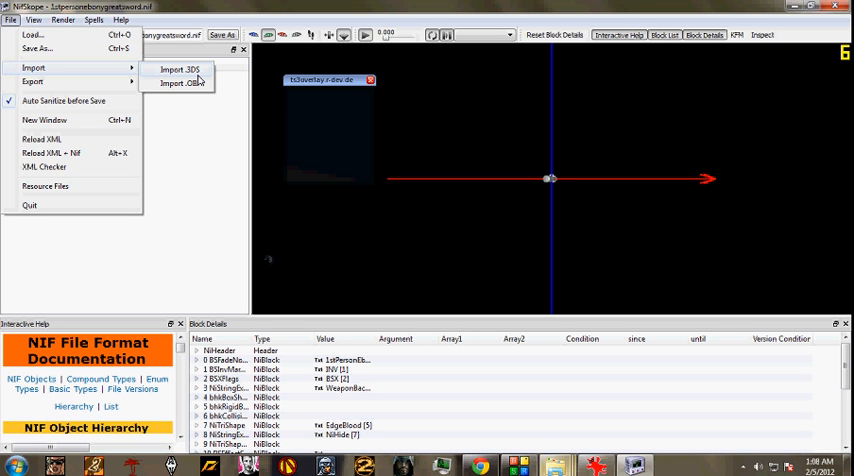
mouse_move(184, 84)
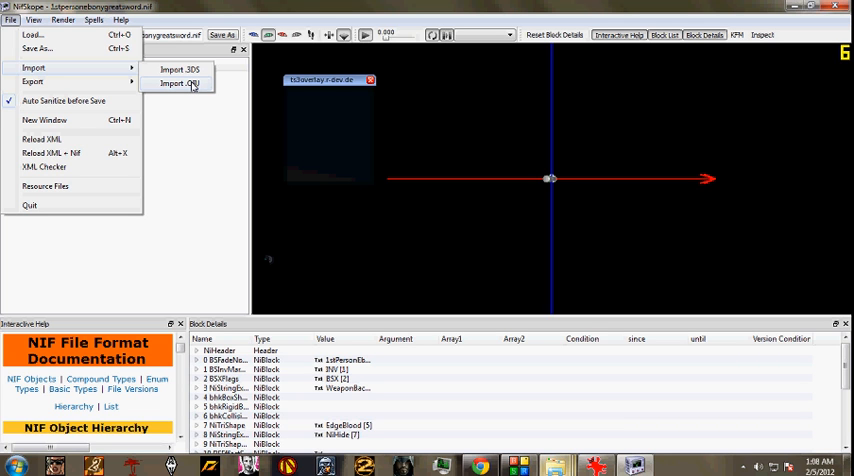
mouse_move(200, 71)
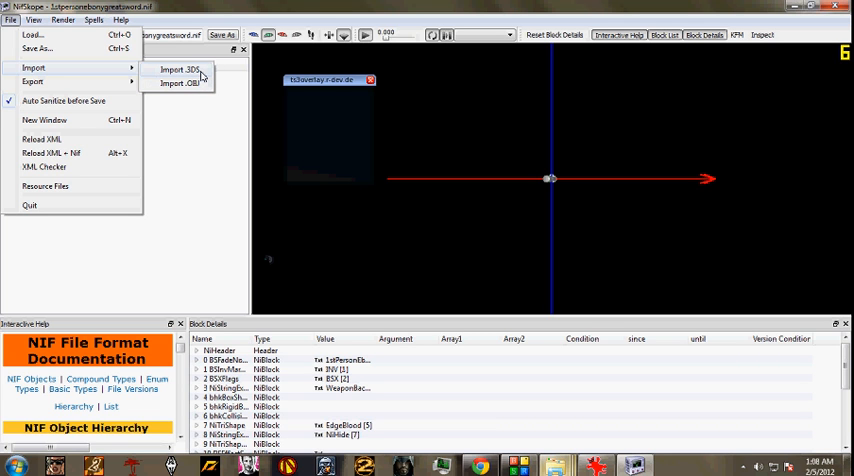